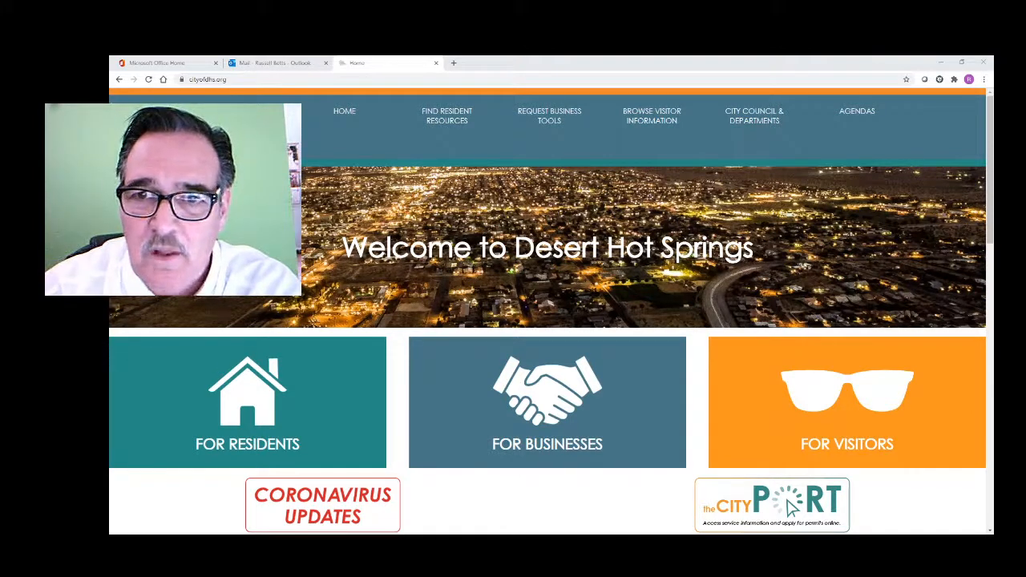
mouse_move(871, 116)
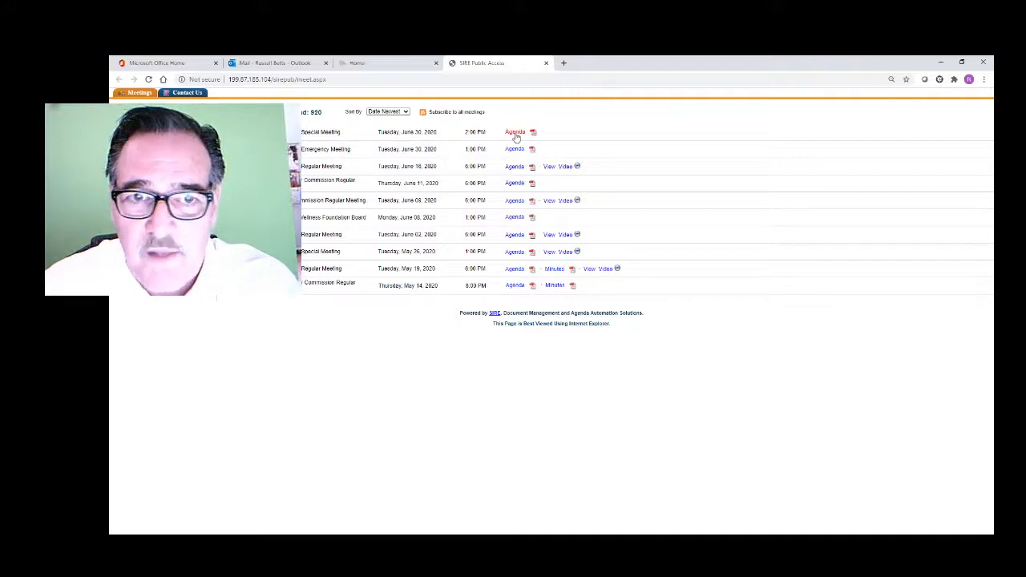
View the Tuesday, June 30, 2020 Special Meeting agenda and read through its items.
click(514, 131)
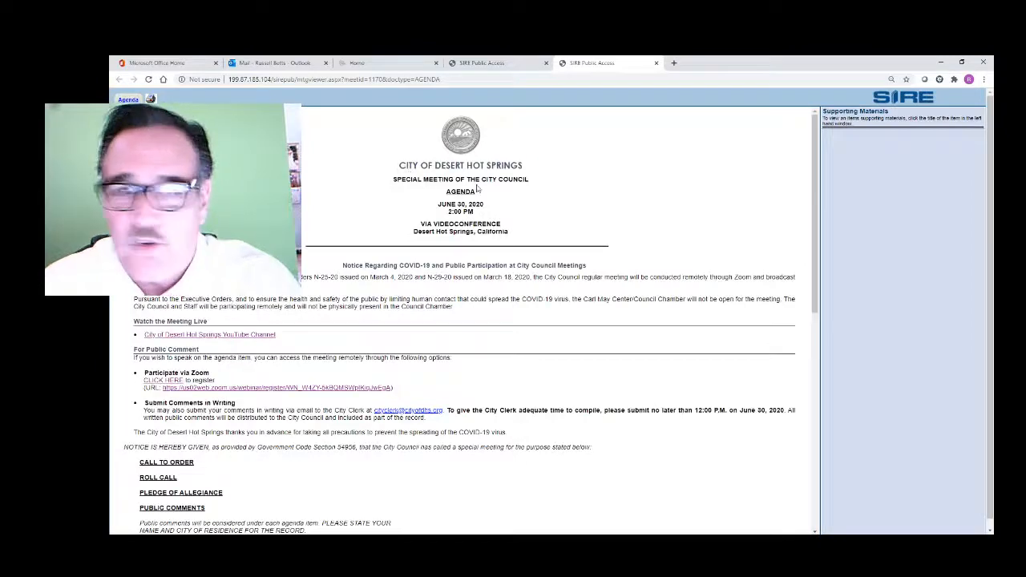
scroll(down, 3)
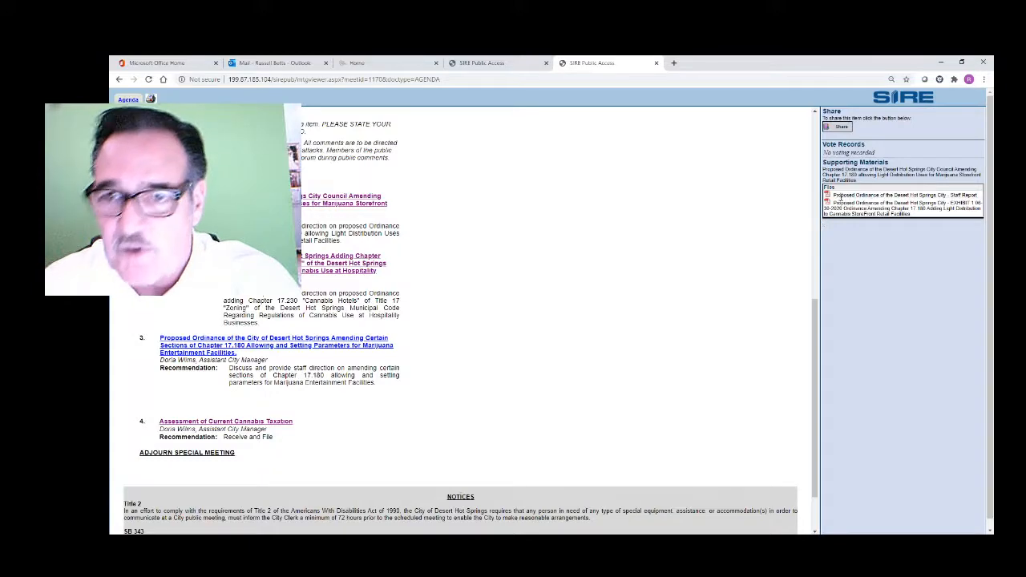
scroll(up, 3)
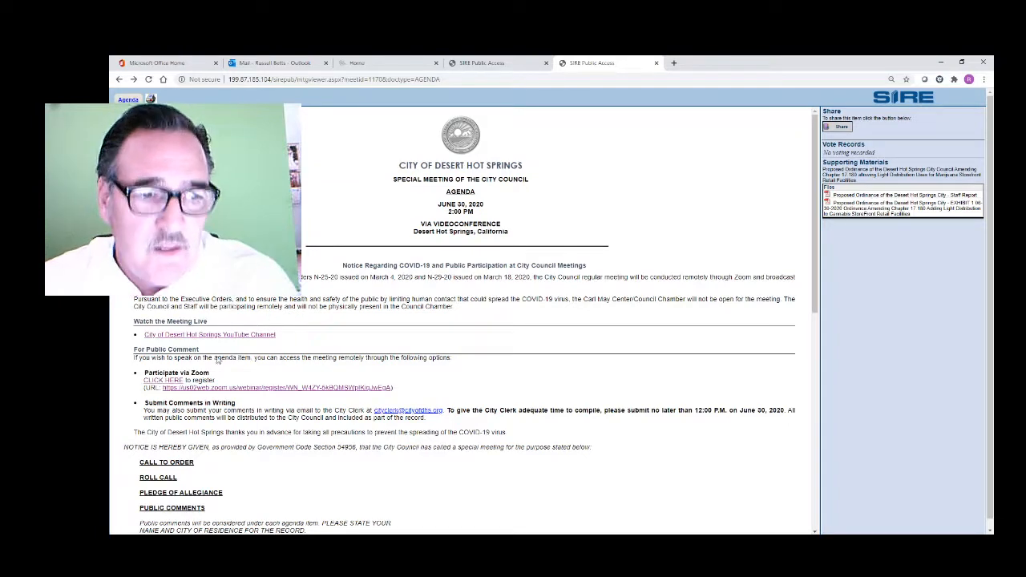
scroll(down, 3)
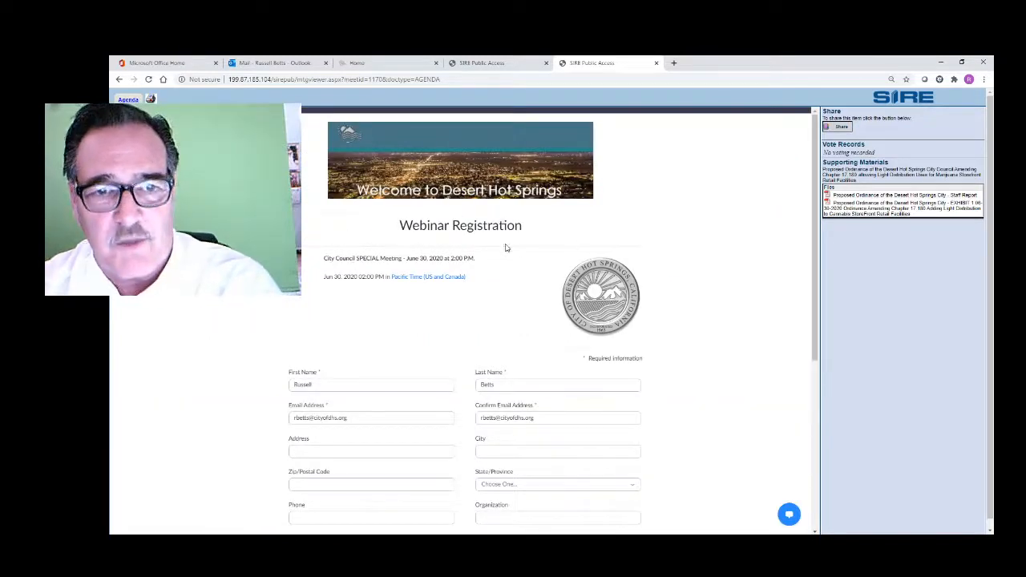
scroll(down, 3)
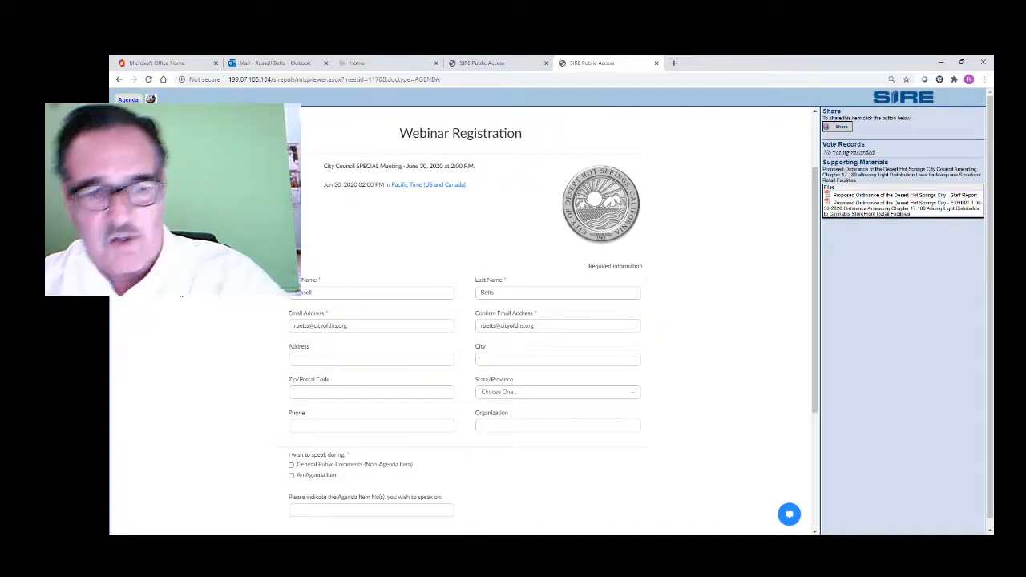
scroll(down, 3)
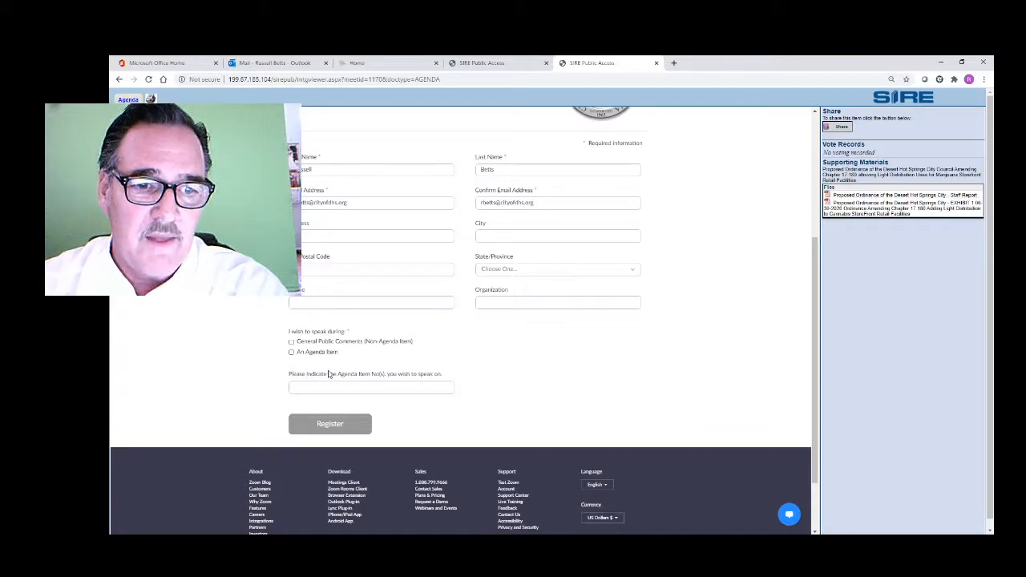
mouse_move(212, 385)
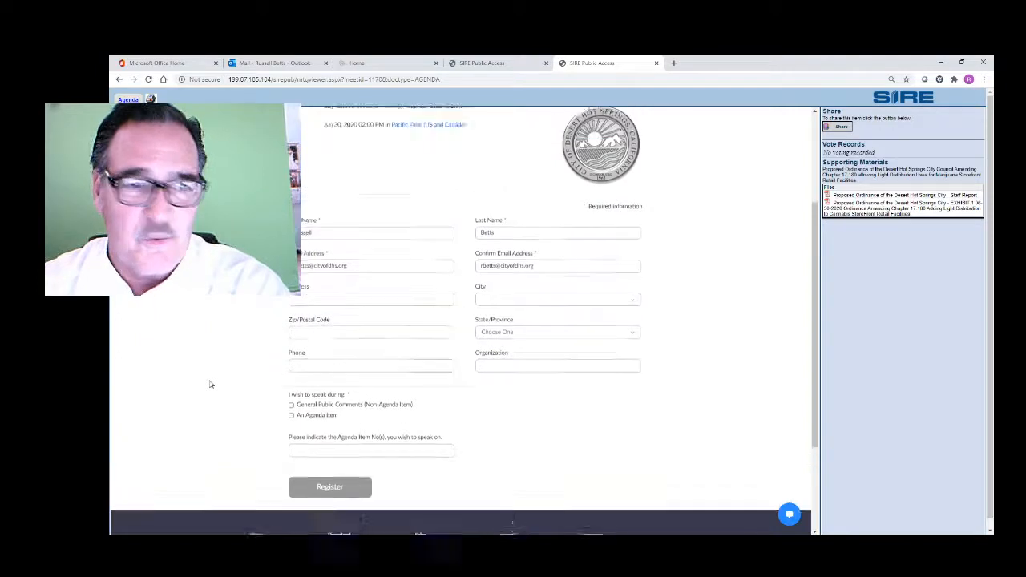
scroll(up, 3)
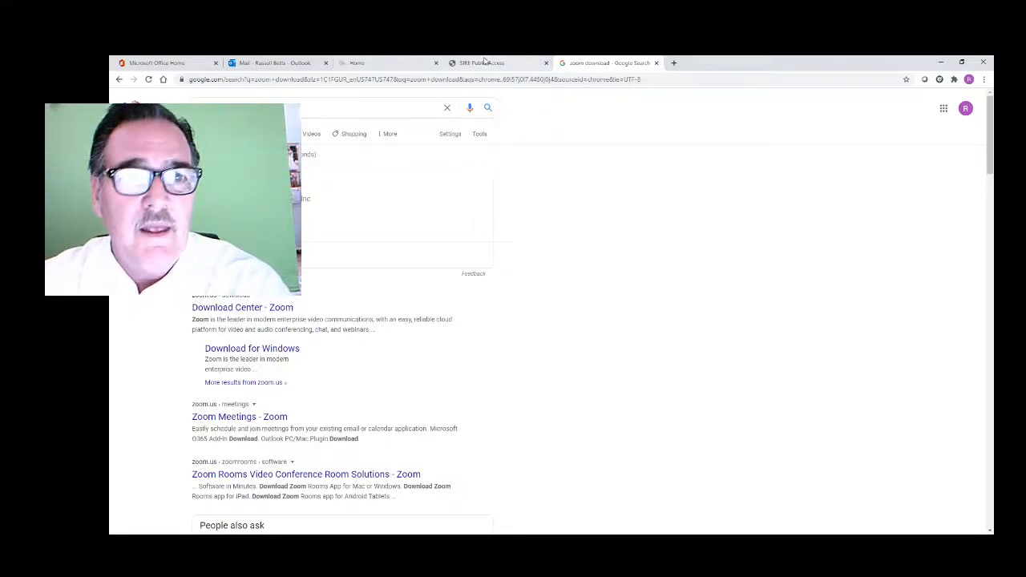
Return from the Zoom download search results to the SIRE Public Access meetings list.
click(484, 63)
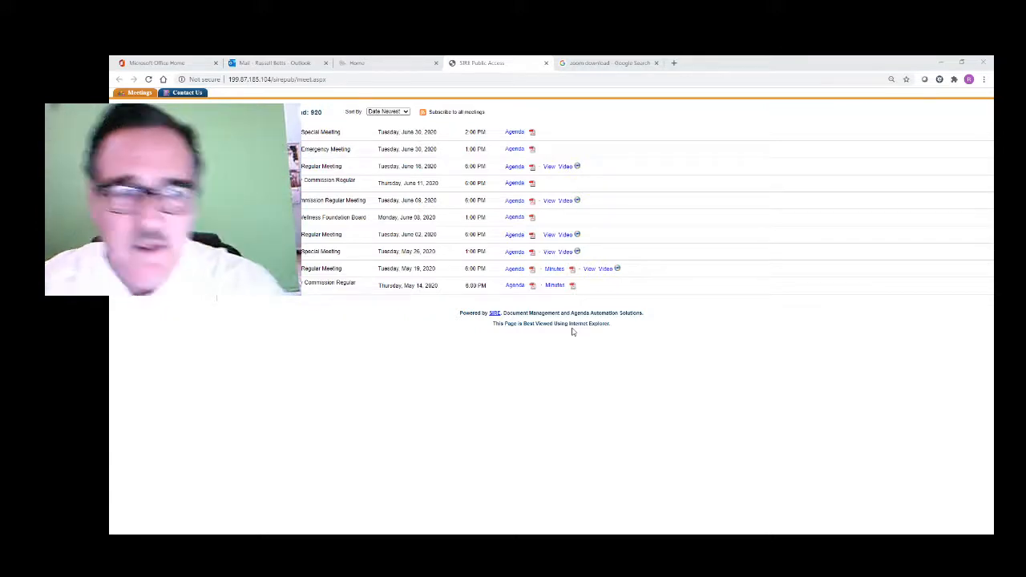
mouse_move(802, 359)
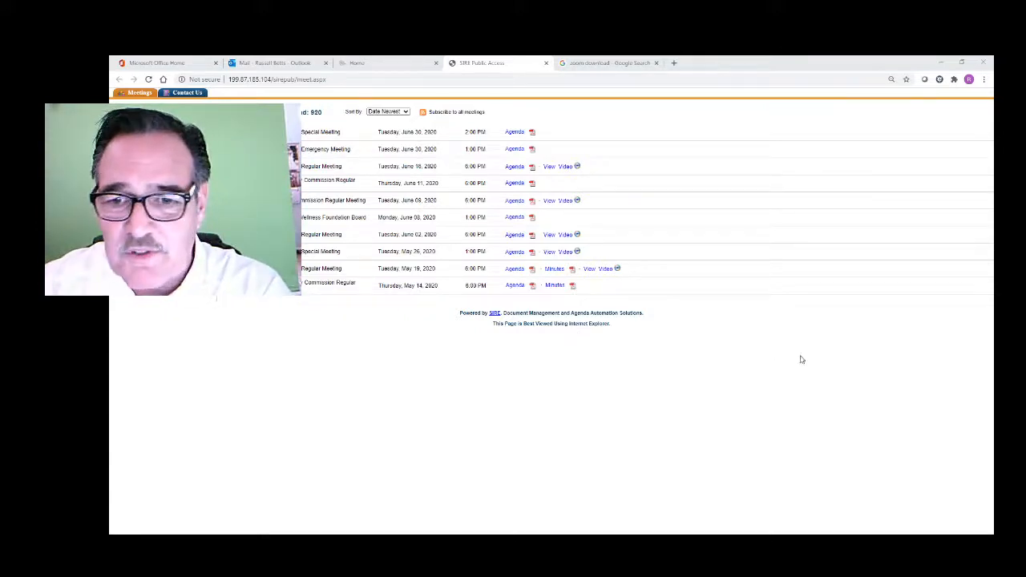